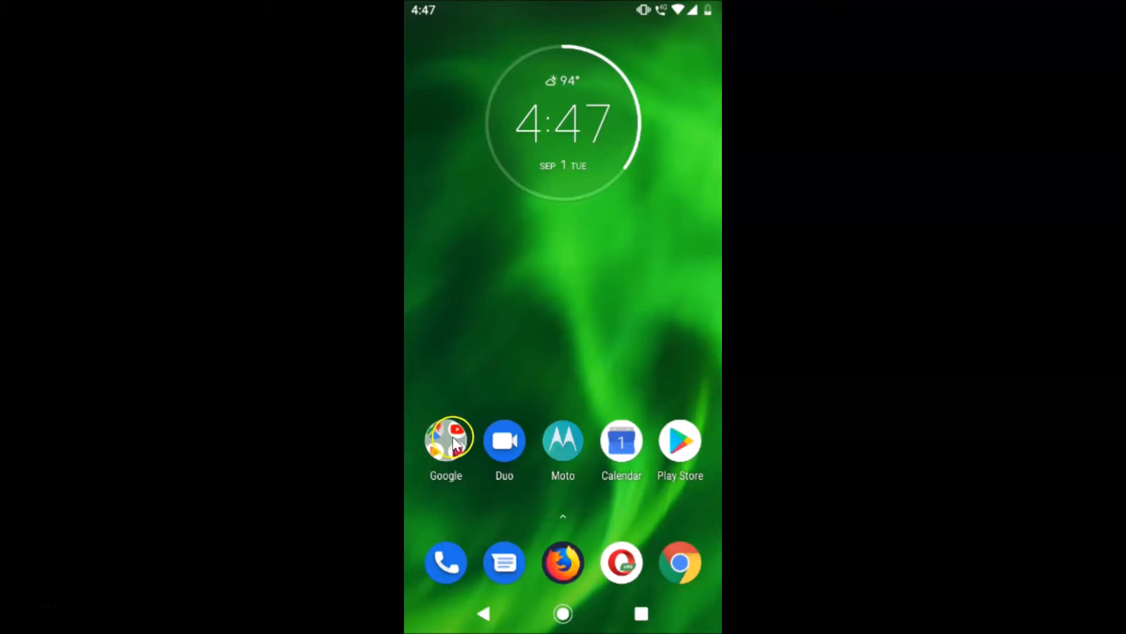
Launch Gmail from the Google apps folder on the home screen.
{"action": "left_click", "coordinate": [446, 438]}
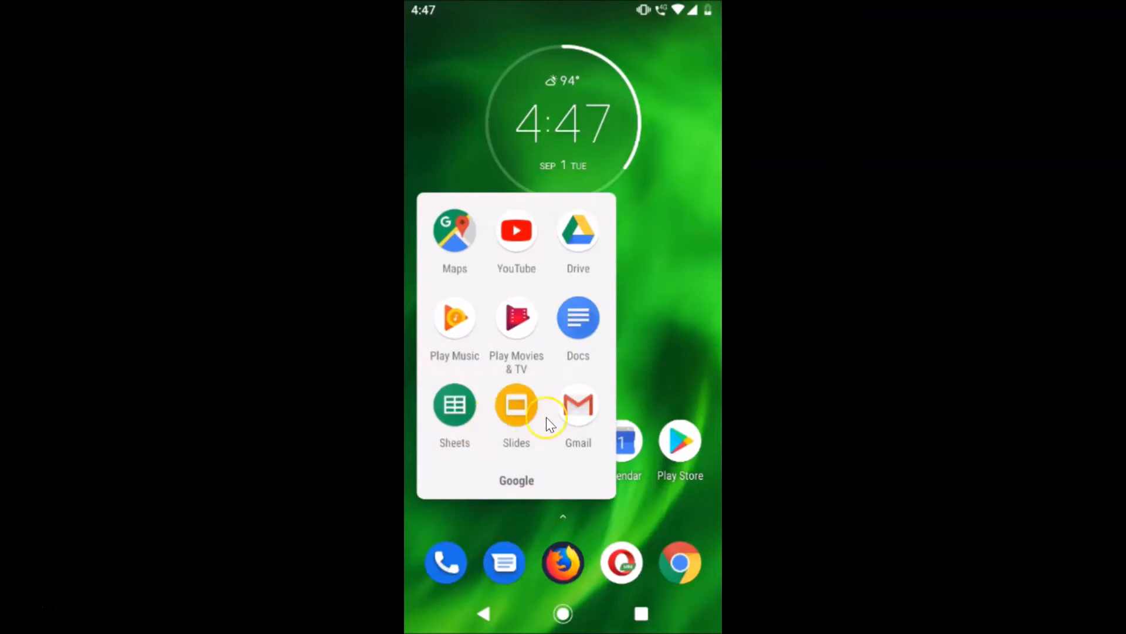
{"action": "mouse_move", "coordinate": [587, 417]}
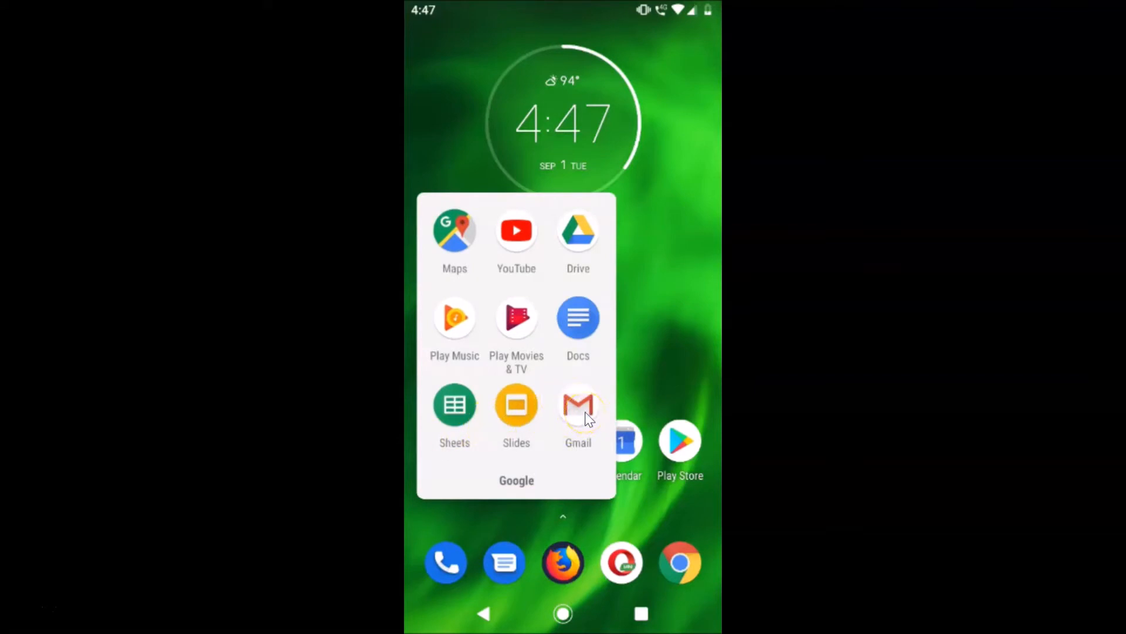
{"action": "left_click", "coordinate": [578, 407]}
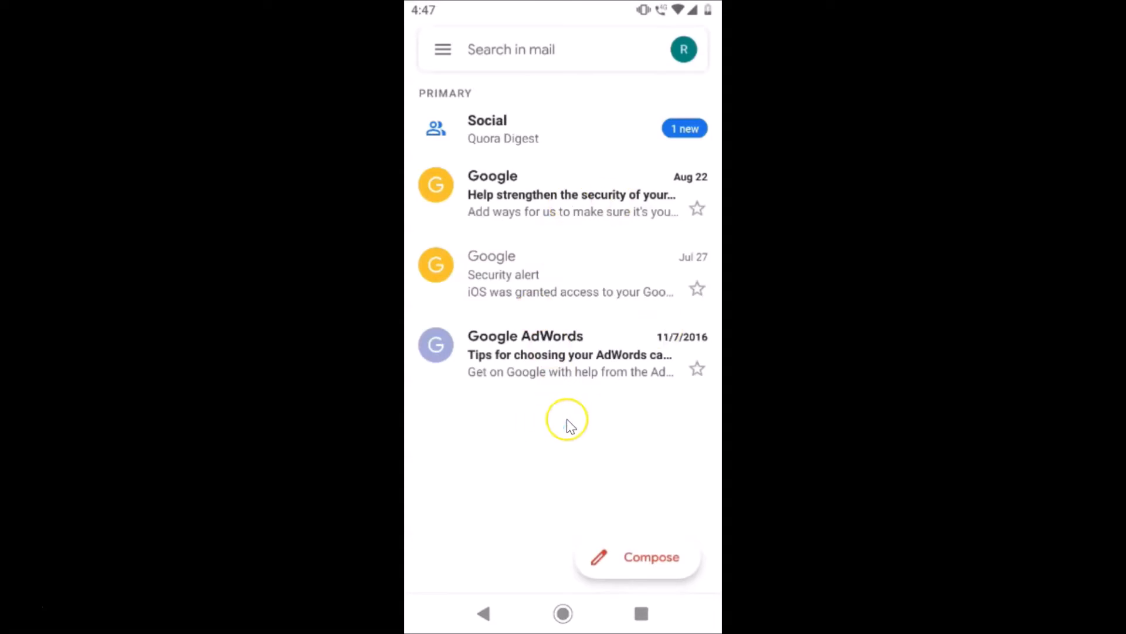
{"action": "mouse_move", "coordinate": [542, 420]}
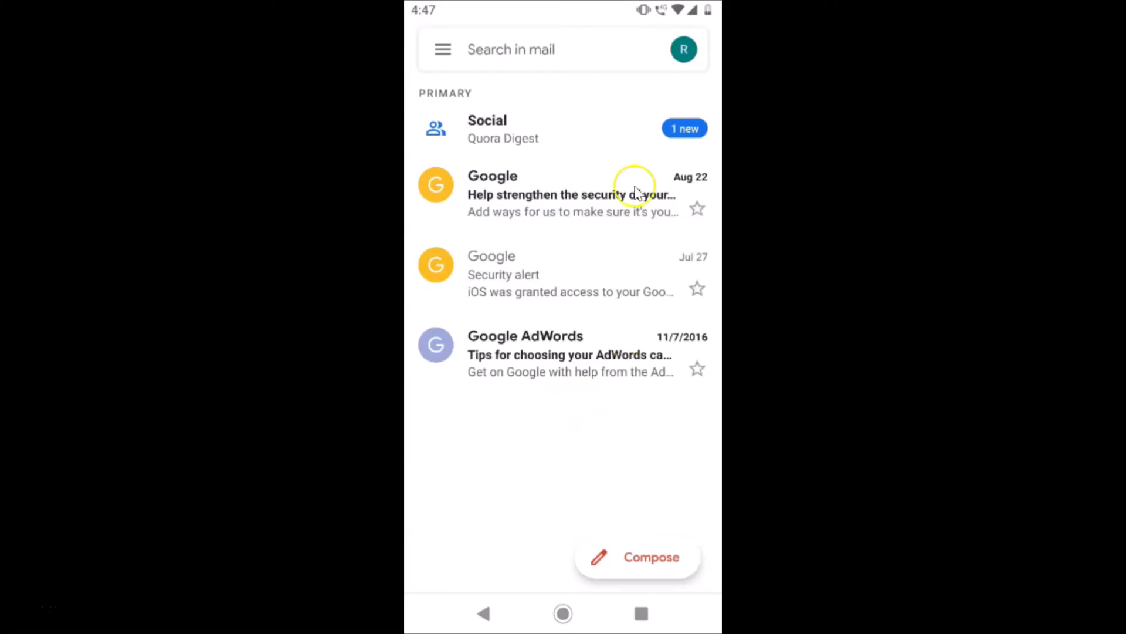
{"action": "mouse_move", "coordinate": [518, 61]}
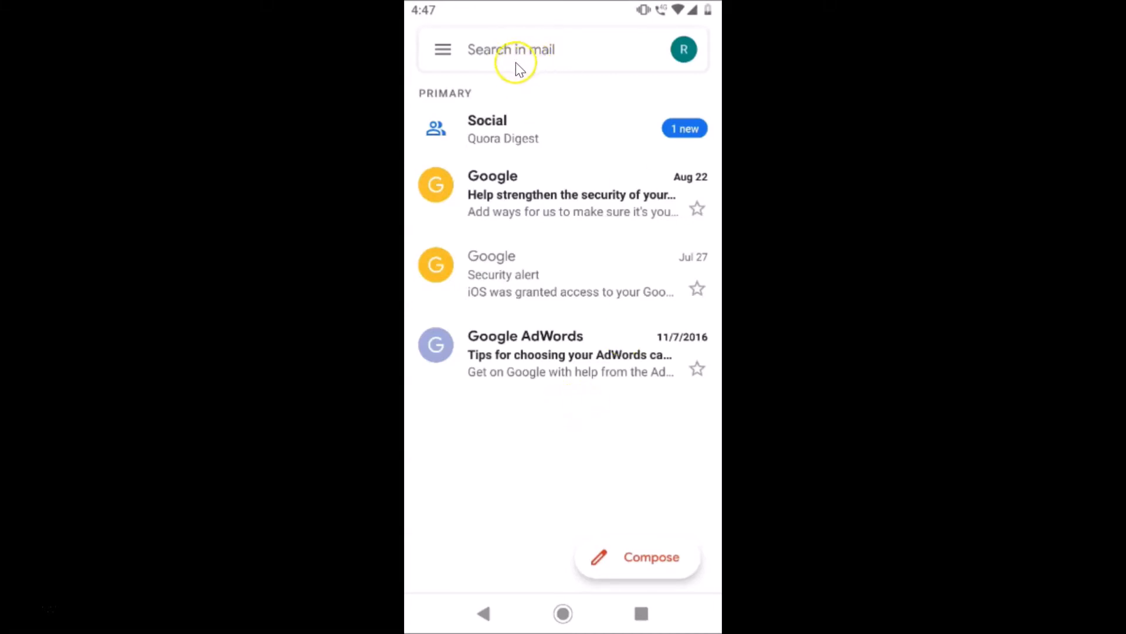
{"action": "mouse_move", "coordinate": [556, 54]}
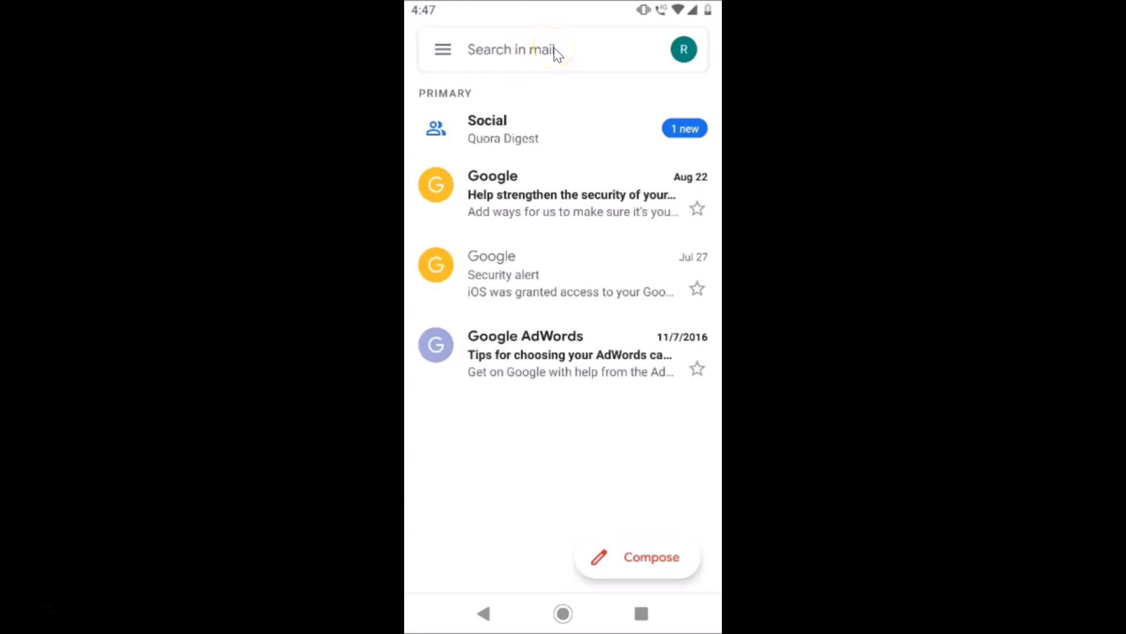
{"action": "left_click", "coordinate": [510, 50]}
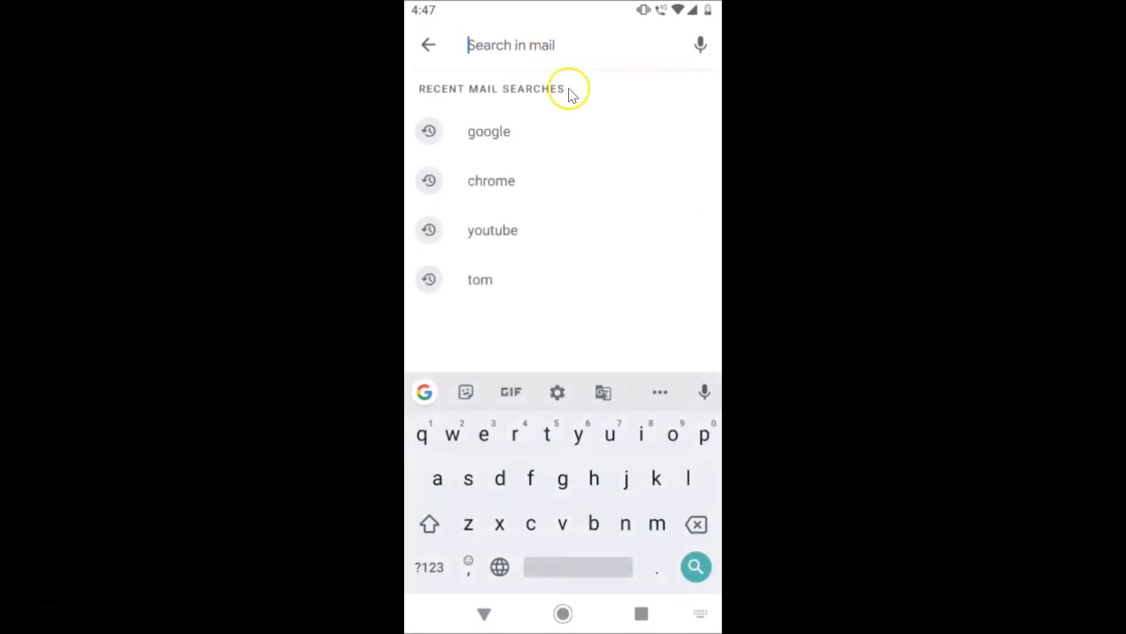
{"action": "mouse_move", "coordinate": [599, 217]}
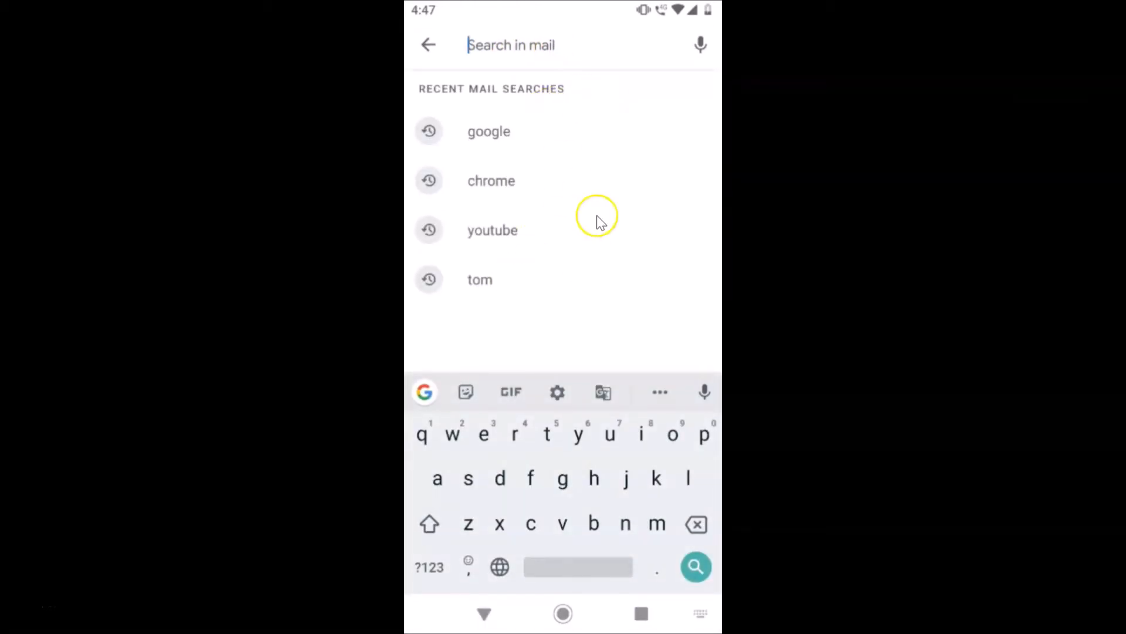
{"action": "mouse_move", "coordinate": [579, 120]}
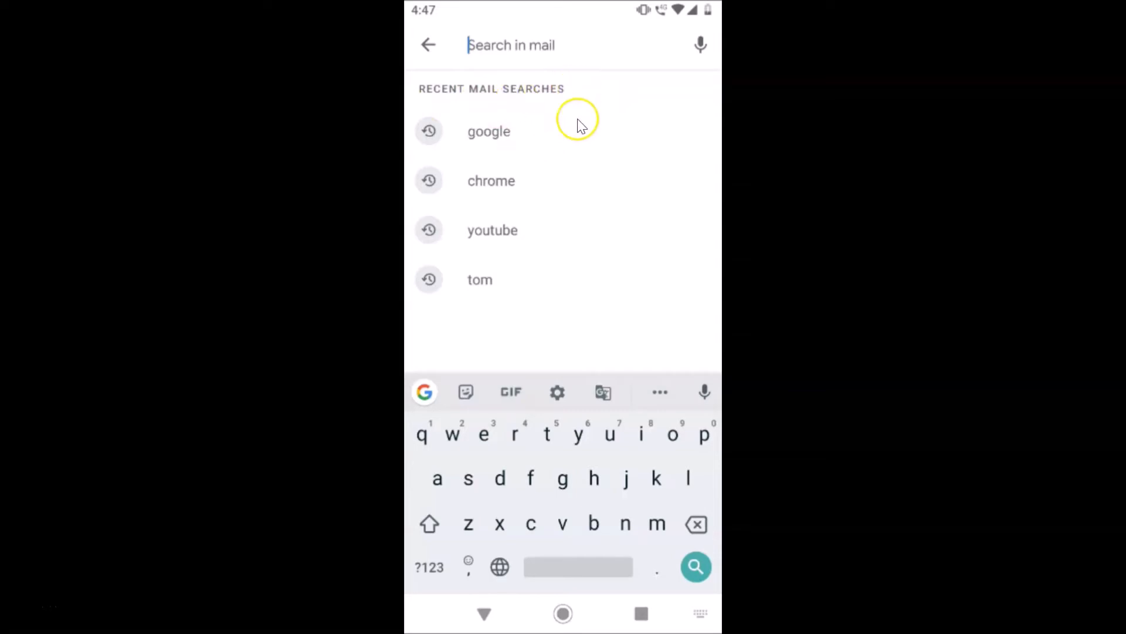
{"action": "mouse_move", "coordinate": [603, 243]}
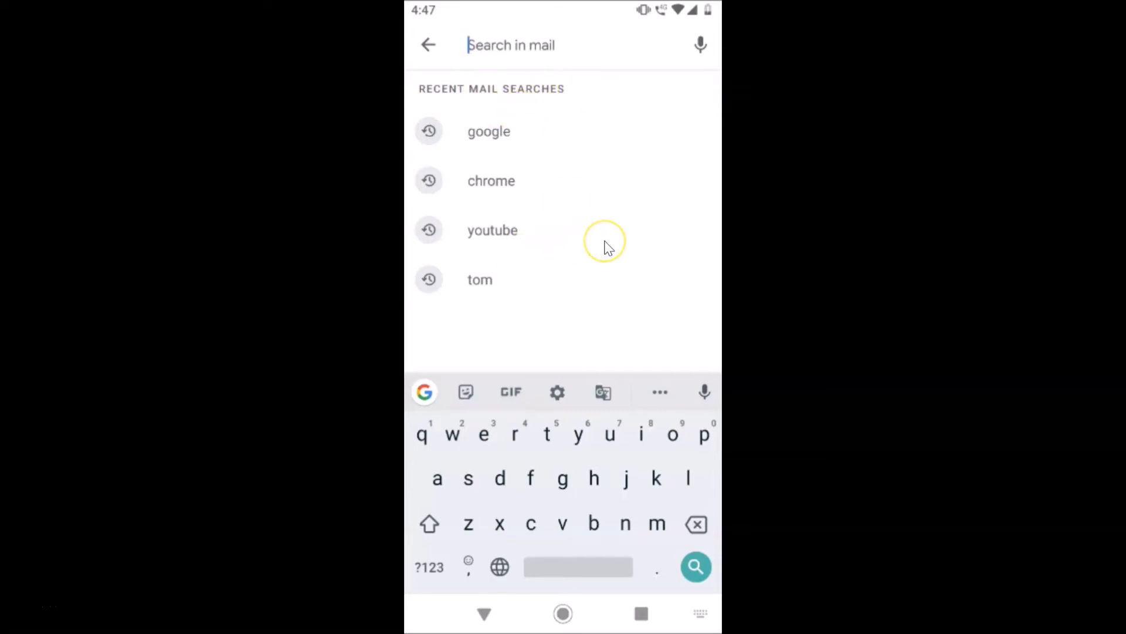
{"action": "mouse_move", "coordinate": [584, 216]}
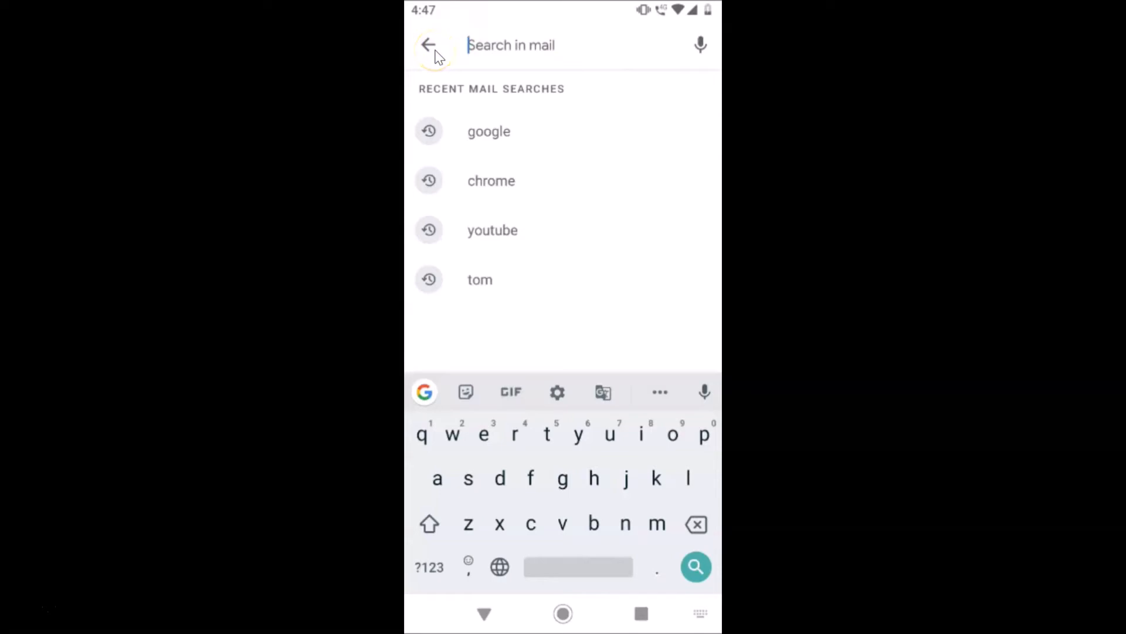
{"action": "left_click", "coordinate": [428, 45]}
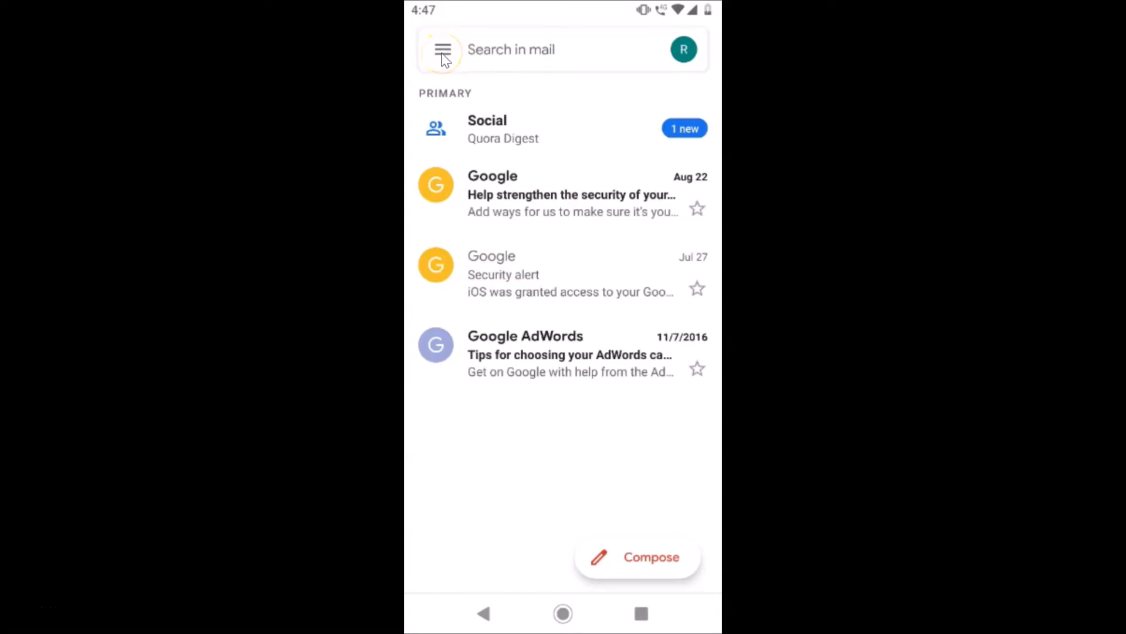
Reach Gmail's General settings page through the side menu's Settings entry.
{"action": "left_click", "coordinate": [443, 49]}
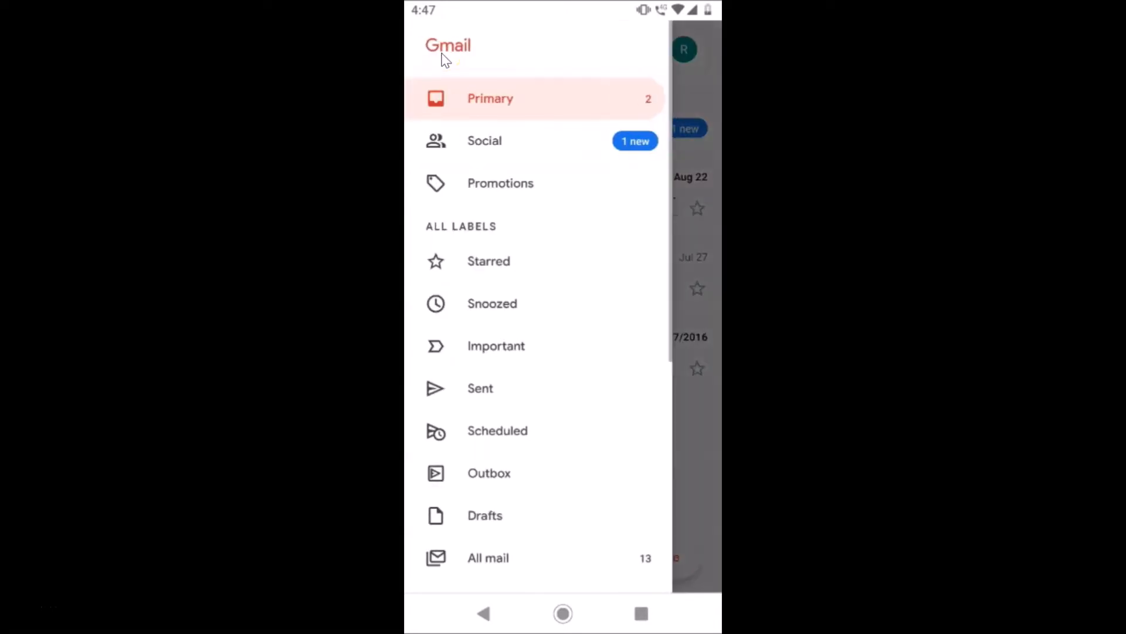
{"action": "mouse_move", "coordinate": [542, 299]}
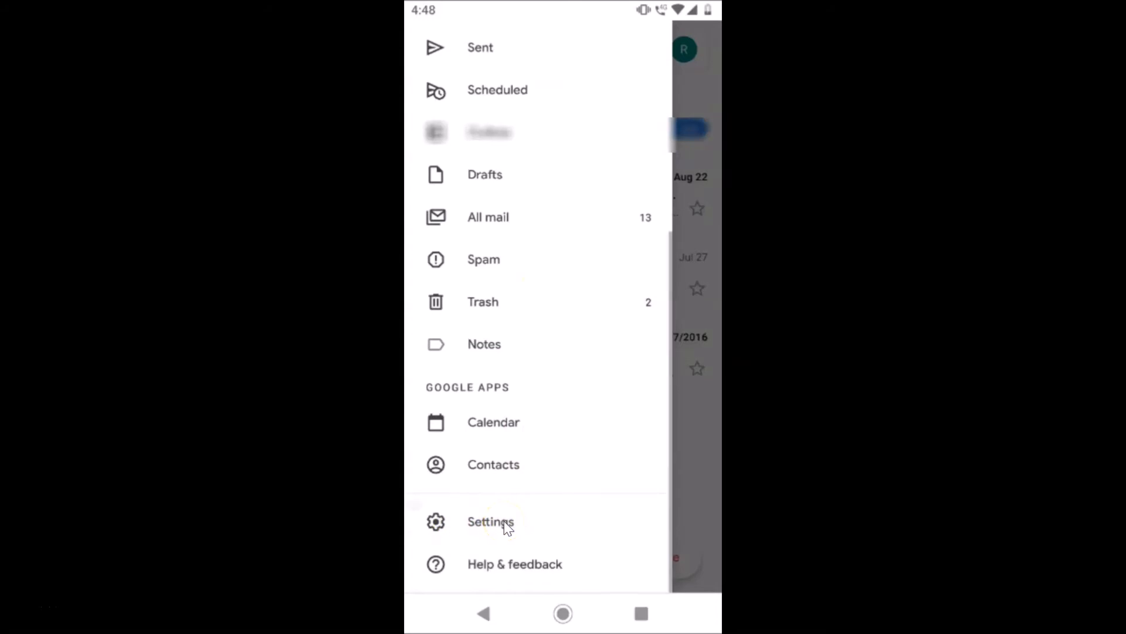
{"action": "left_click", "coordinate": [491, 521]}
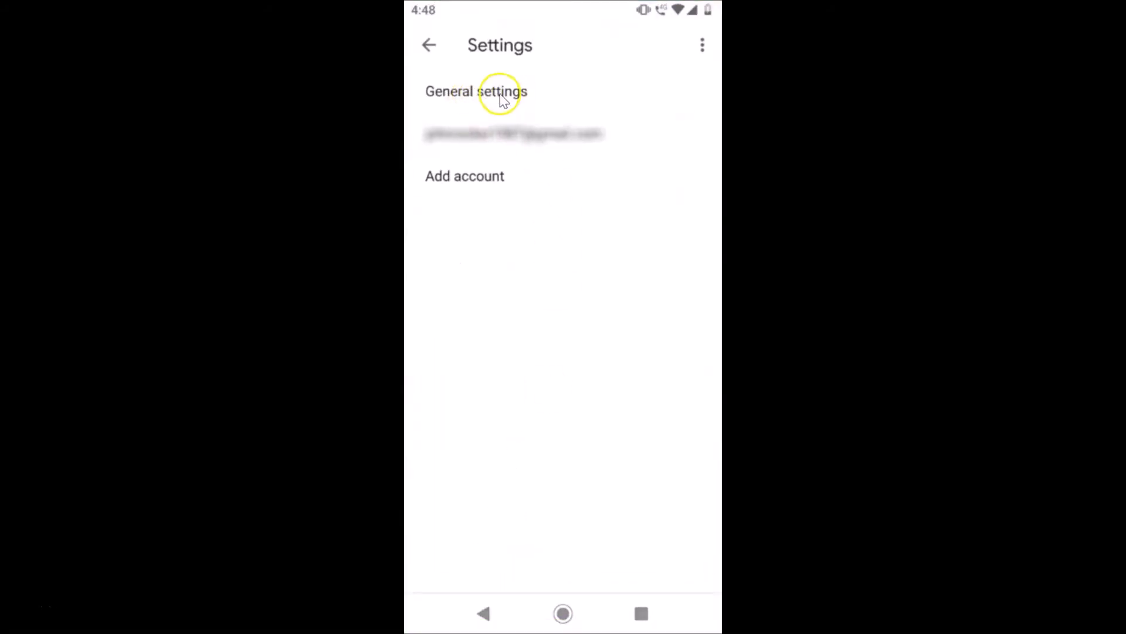
{"action": "left_click", "coordinate": [475, 92]}
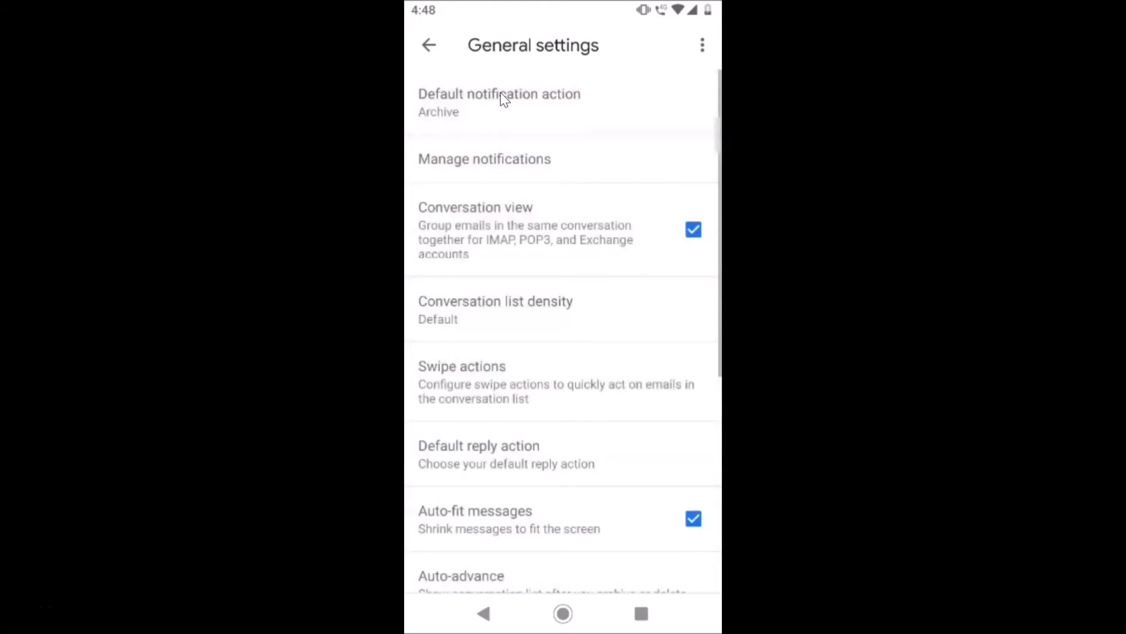
{"action": "mouse_move", "coordinate": [722, 58]}
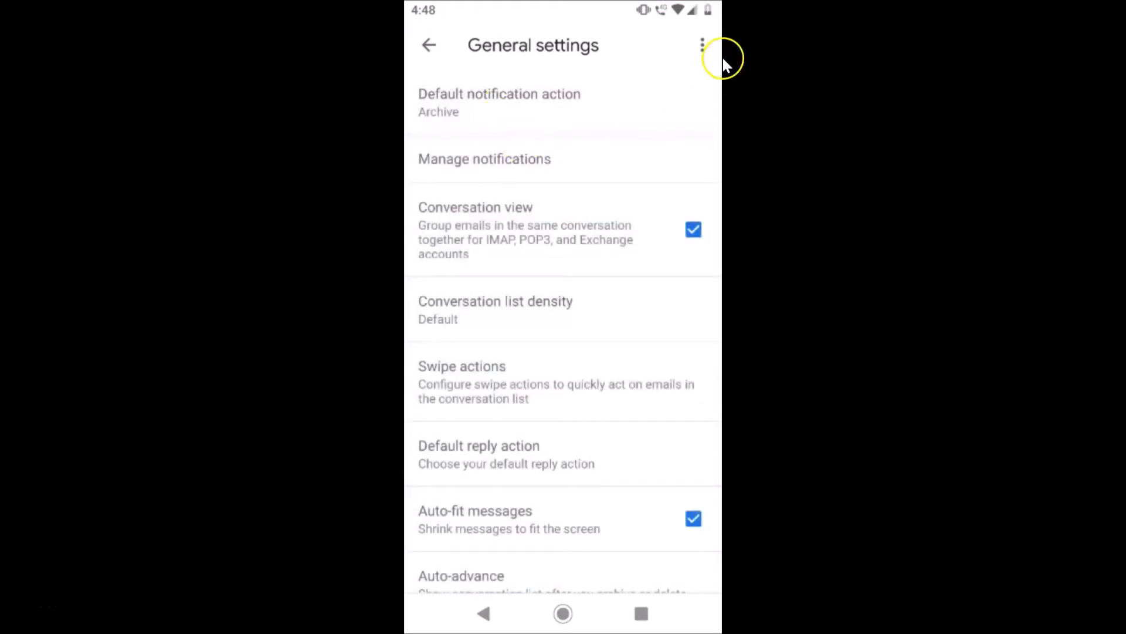
{"action": "mouse_move", "coordinate": [712, 28]}
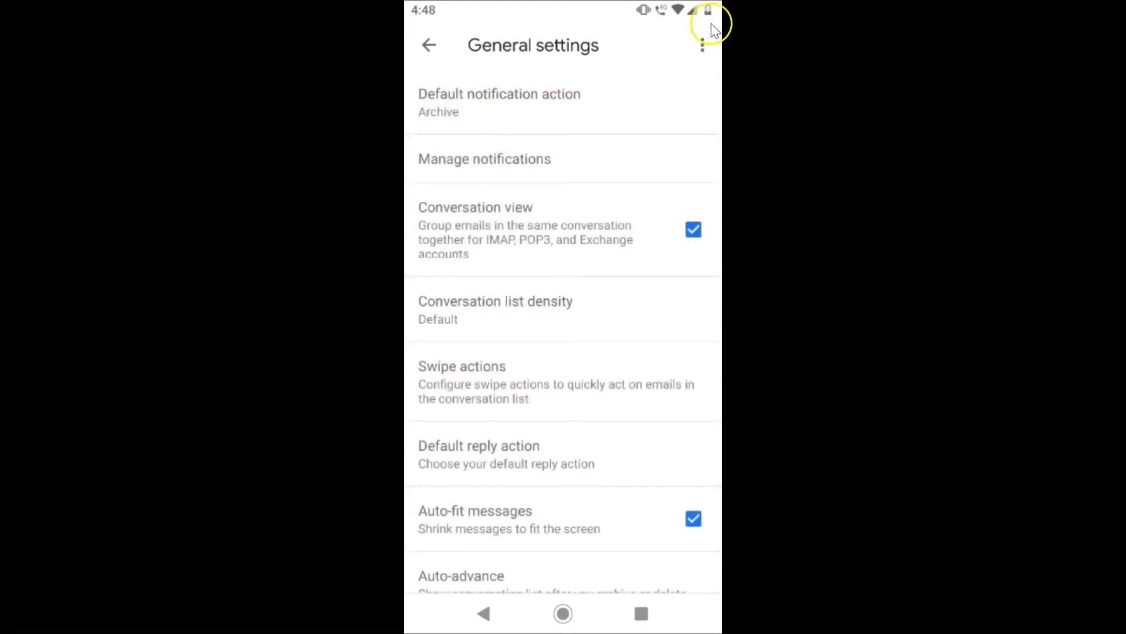
{"action": "mouse_move", "coordinate": [704, 57]}
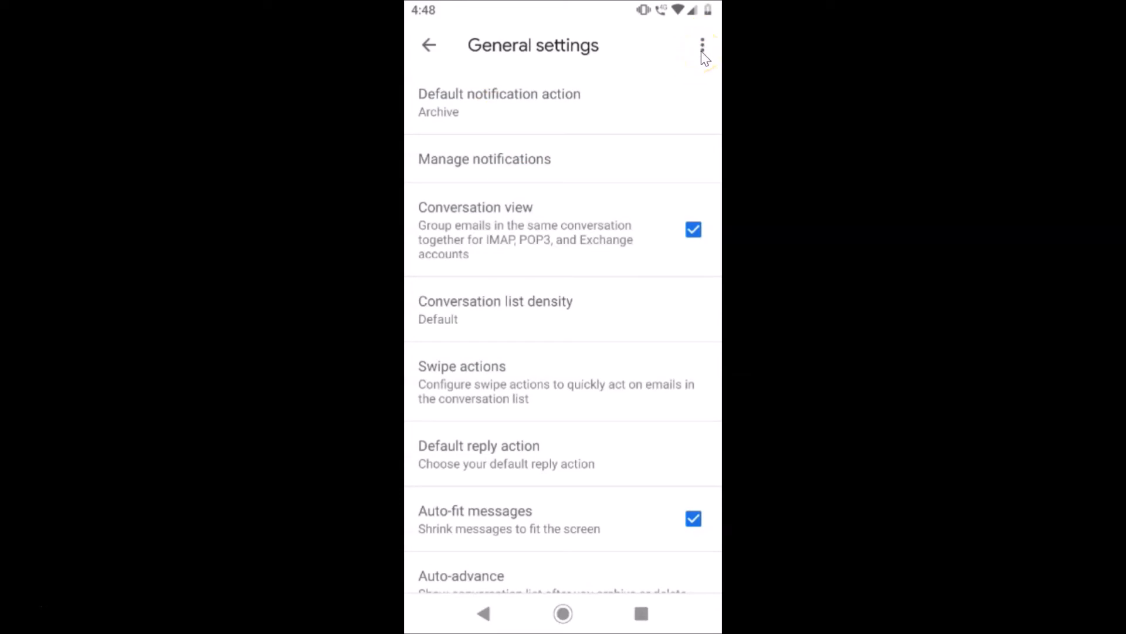
Clear the search history from the General settings overflow menu and confirm removal.
{"action": "left_click", "coordinate": [702, 44]}
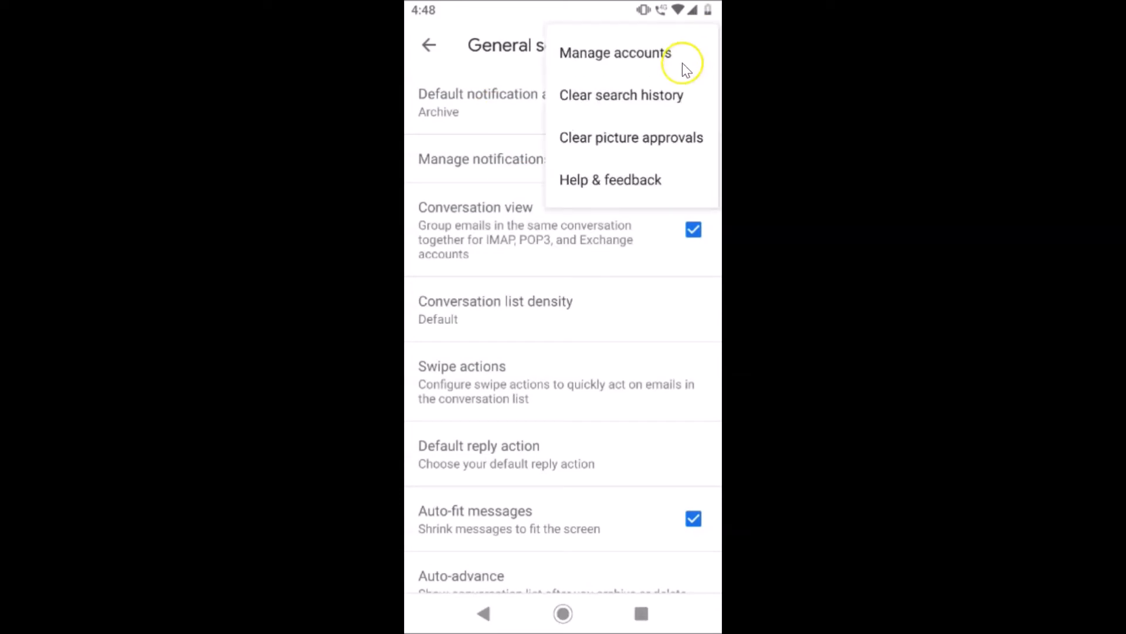
{"action": "mouse_move", "coordinate": [650, 95]}
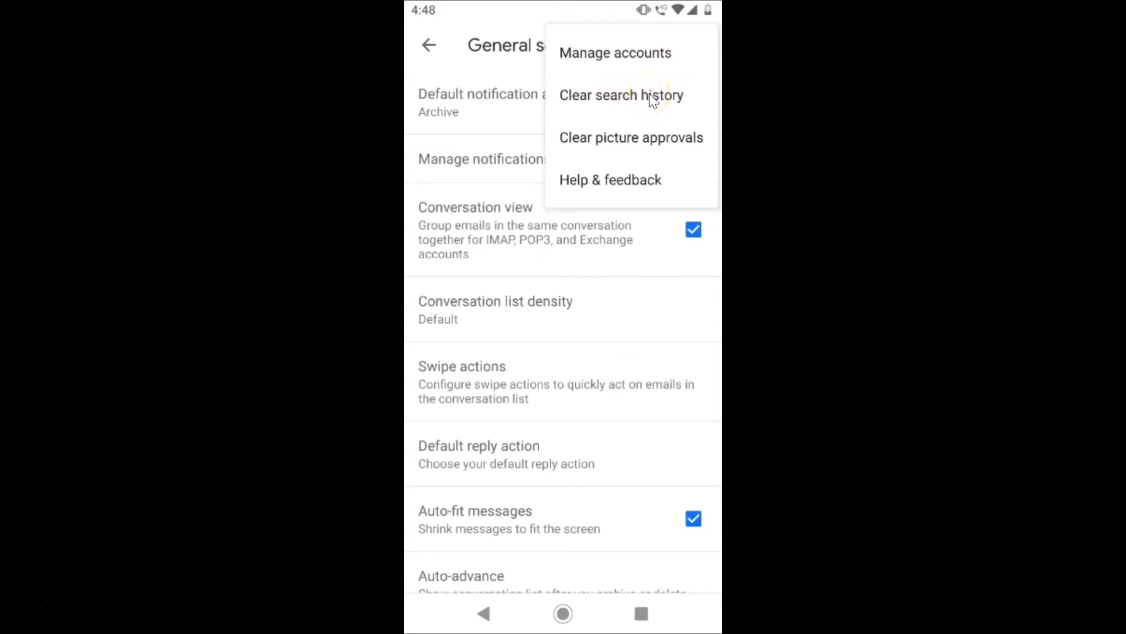
{"action": "left_click", "coordinate": [620, 94]}
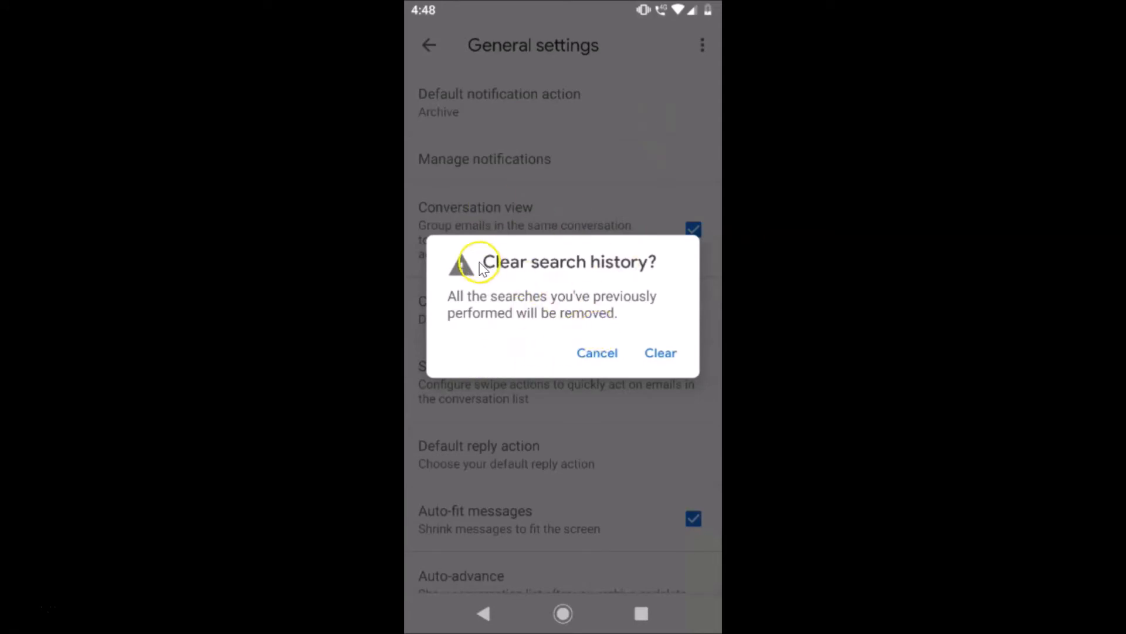
{"action": "mouse_move", "coordinate": [582, 304]}
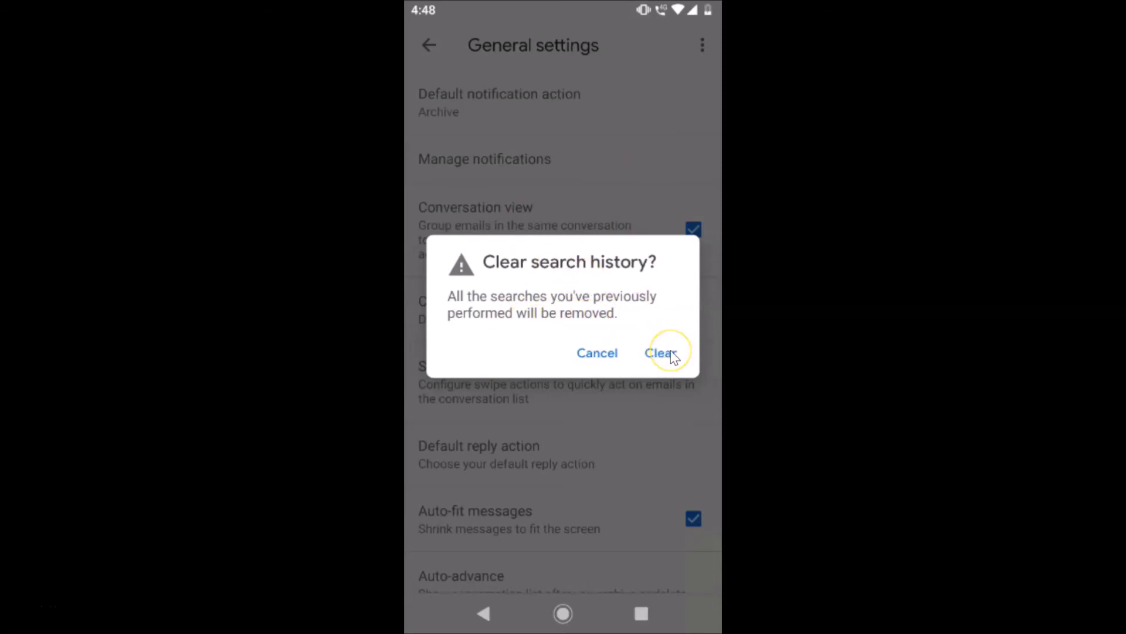
{"action": "left_click", "coordinate": [659, 354]}
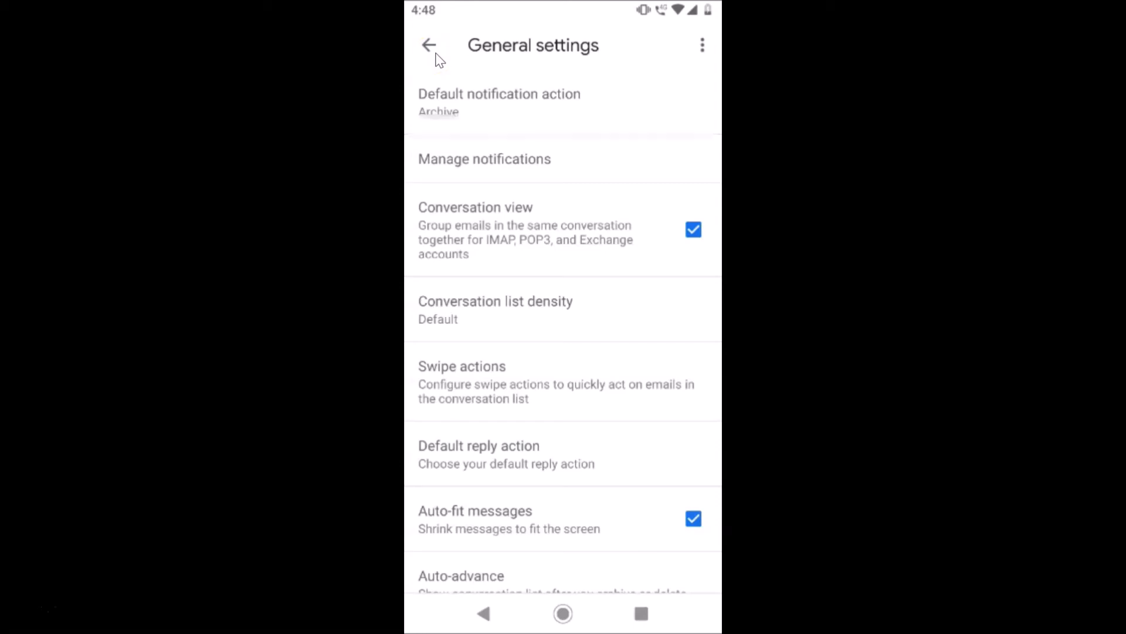
Return to the Primary inbox and verify Search in mail lists no recent searches.
{"action": "left_click", "coordinate": [429, 44]}
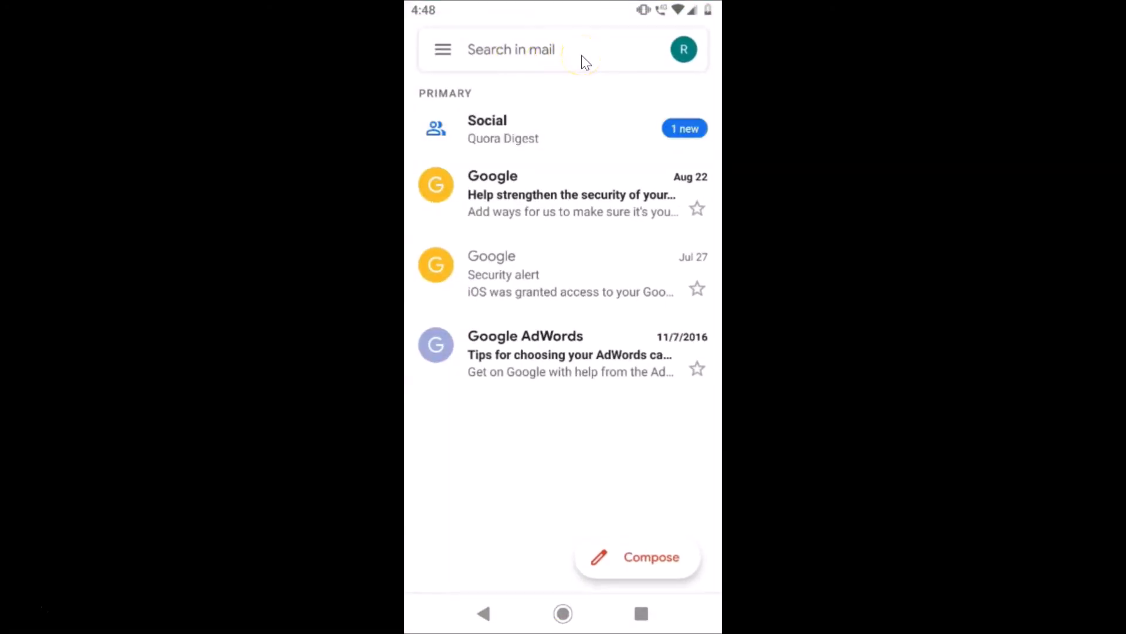
{"action": "left_click", "coordinate": [510, 50]}
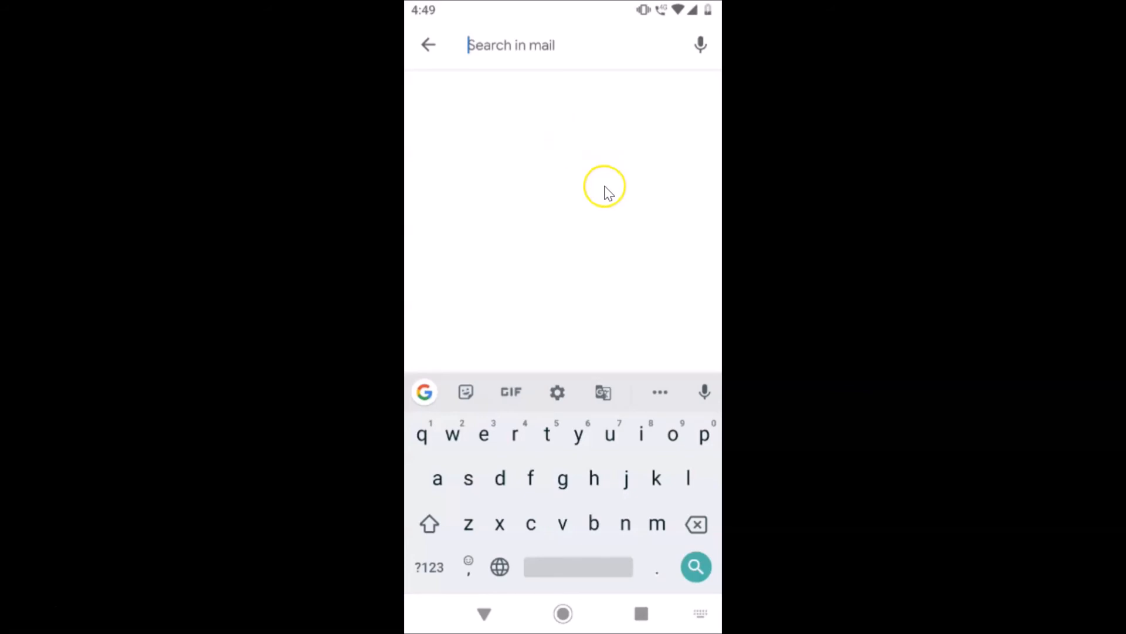
{"action": "left_click", "coordinate": [429, 45]}
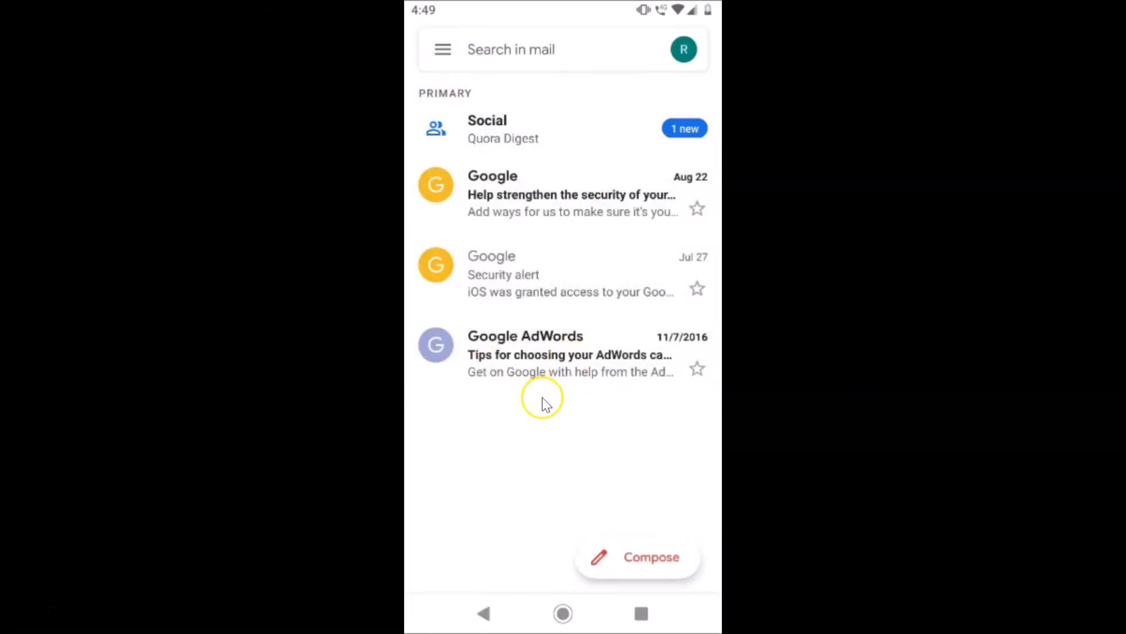
{"action": "mouse_move", "coordinate": [546, 402]}
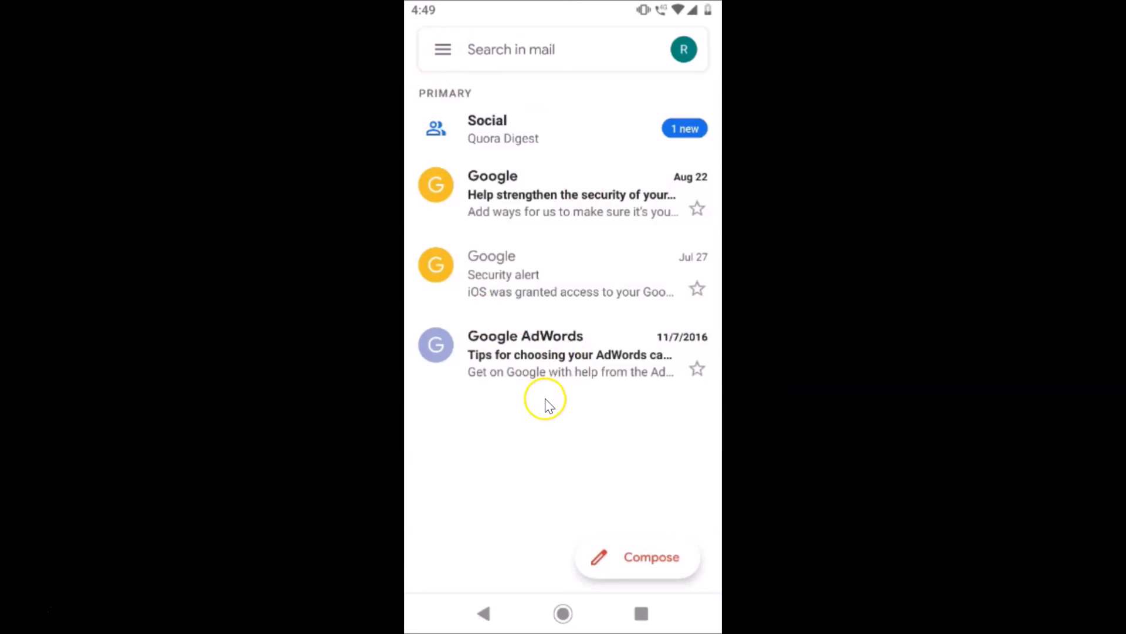